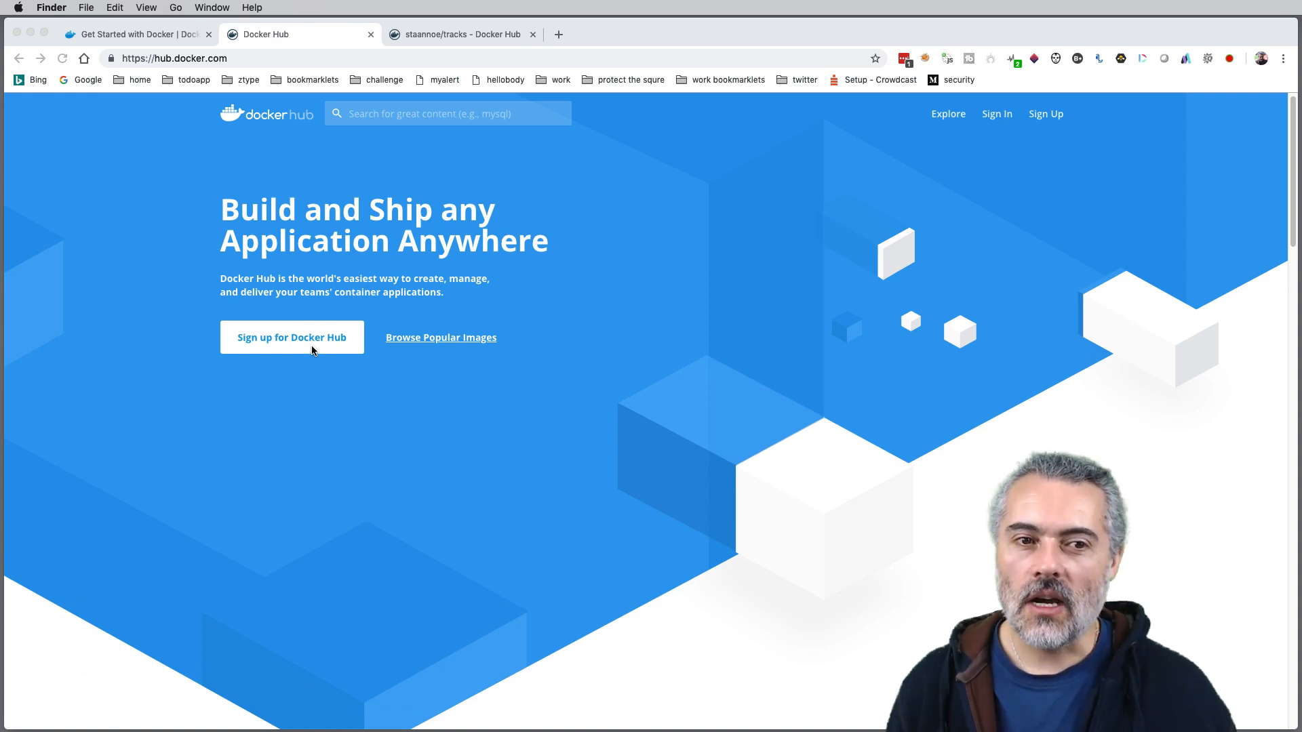
Step: Sign in to Docker Hub with an existing account from the sign-up page and browse the welcome page
click(292, 338)
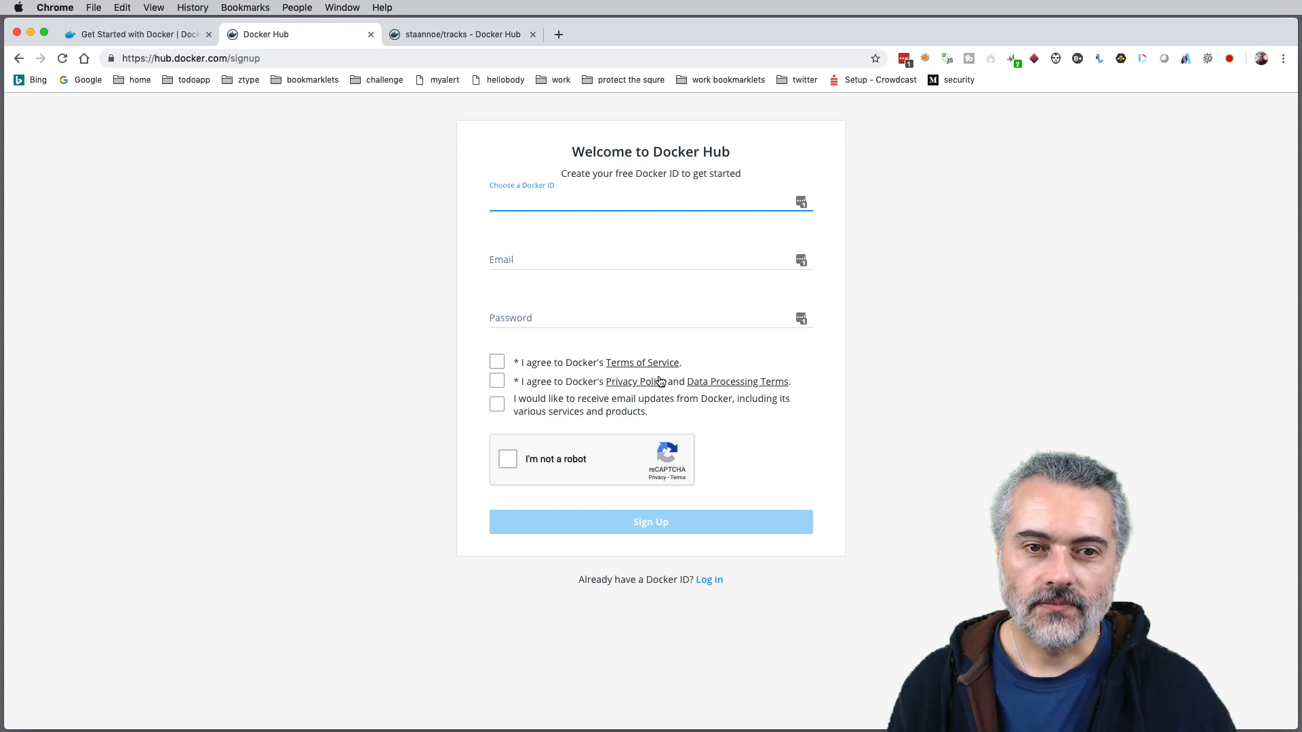
click(650, 520)
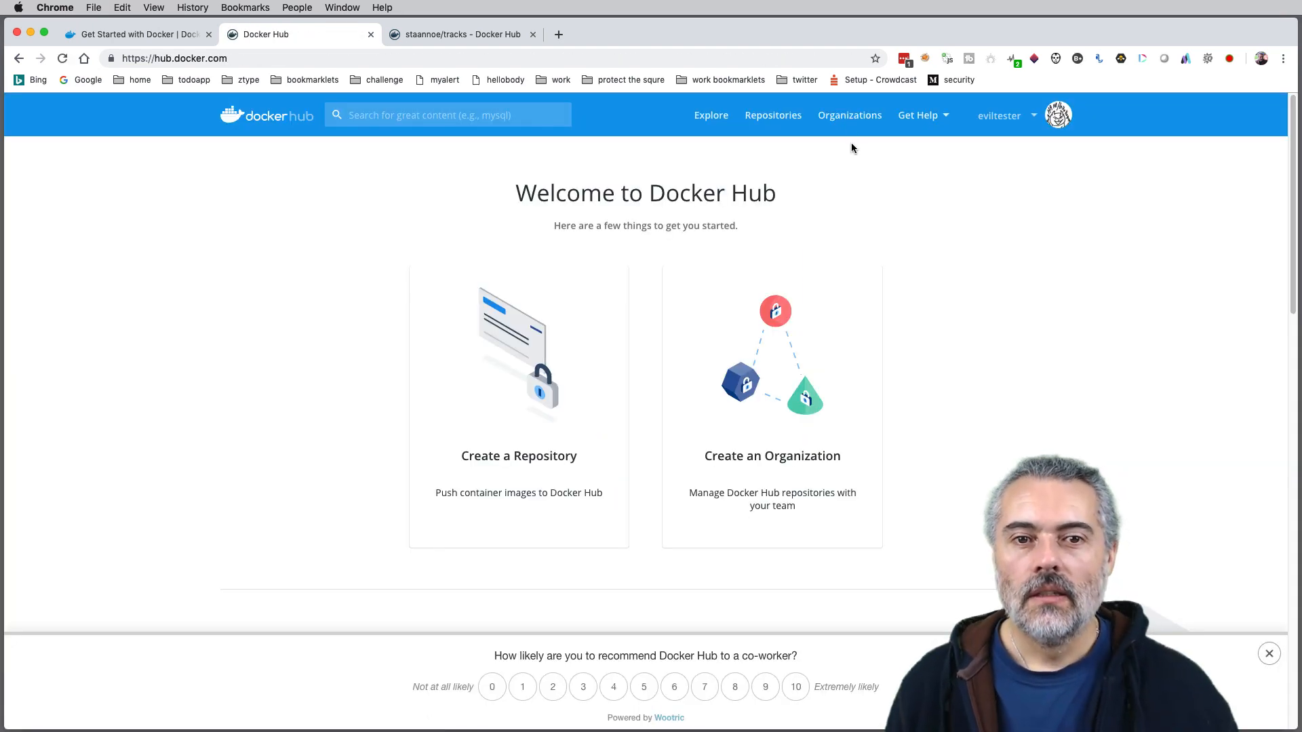
scroll(down, 3)
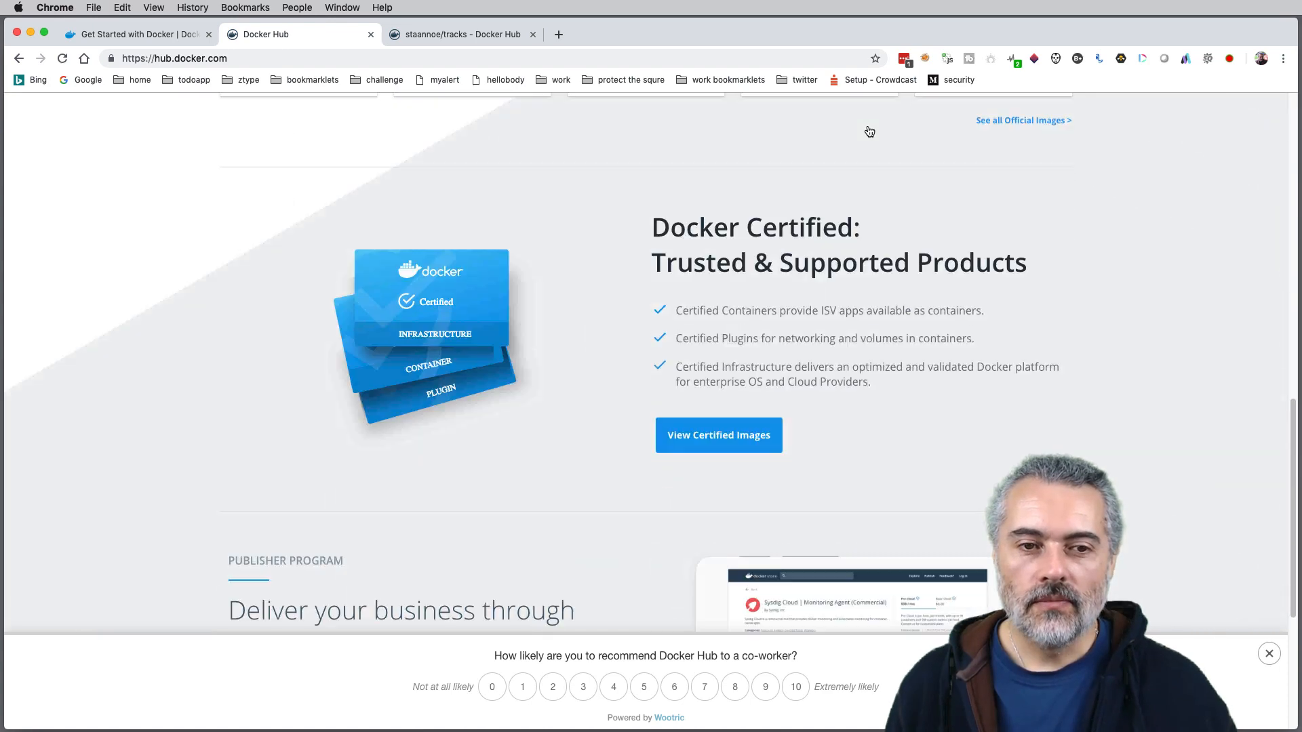
scroll(down, 3)
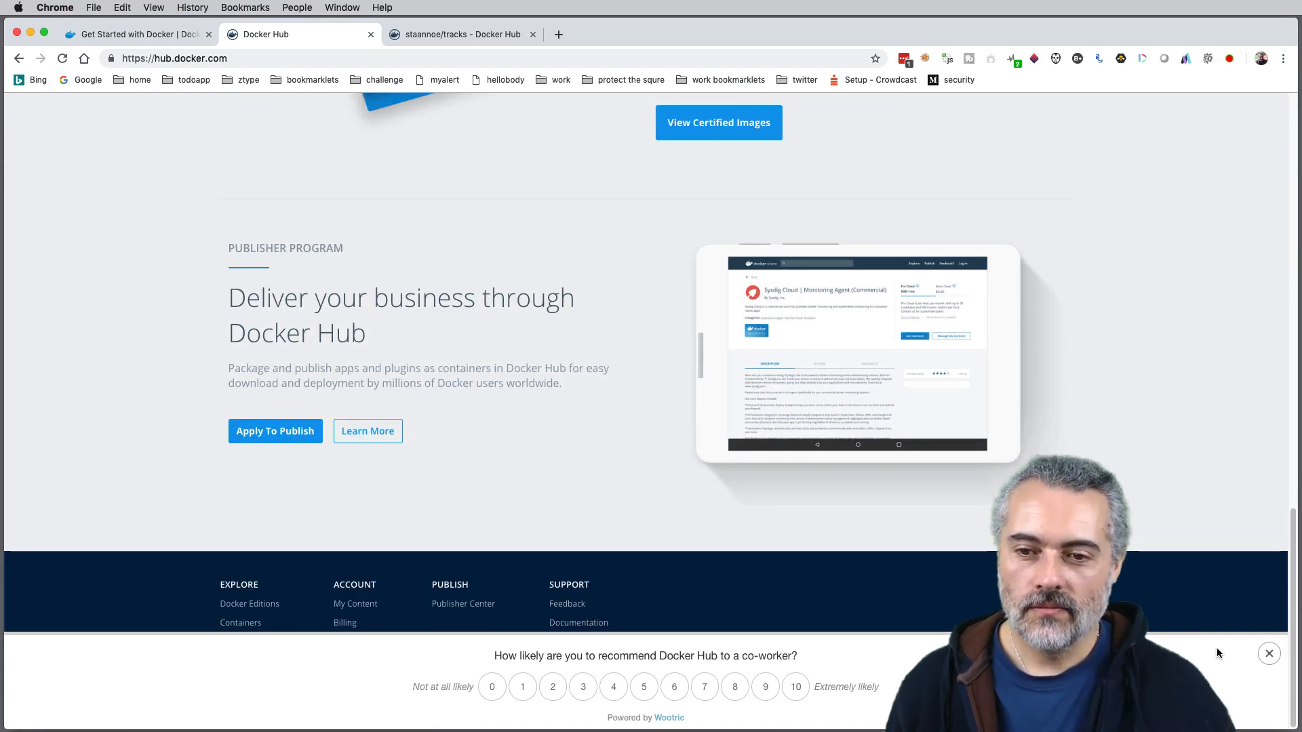
click(1270, 654)
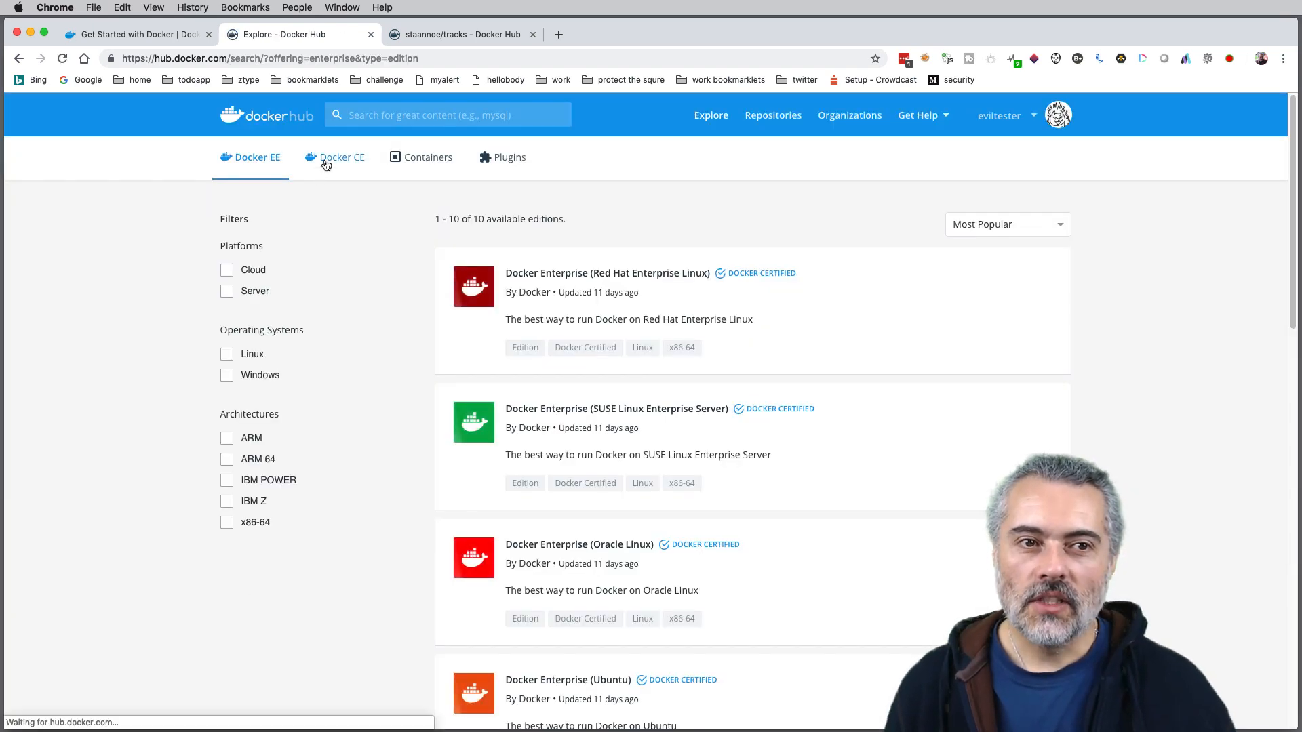
Step: Show the Docker CE community editions list on Explore, from Docker Desktop for Mac onward
click(341, 158)
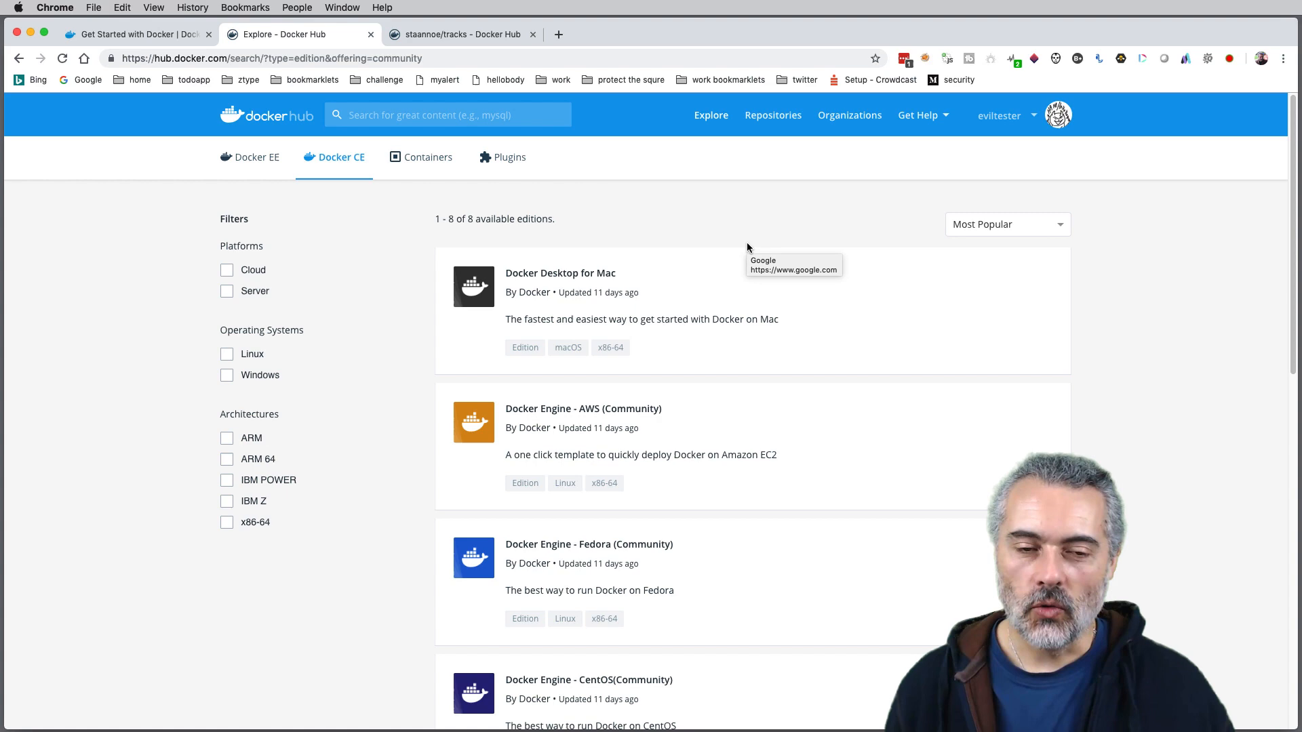
scroll(down, 3)
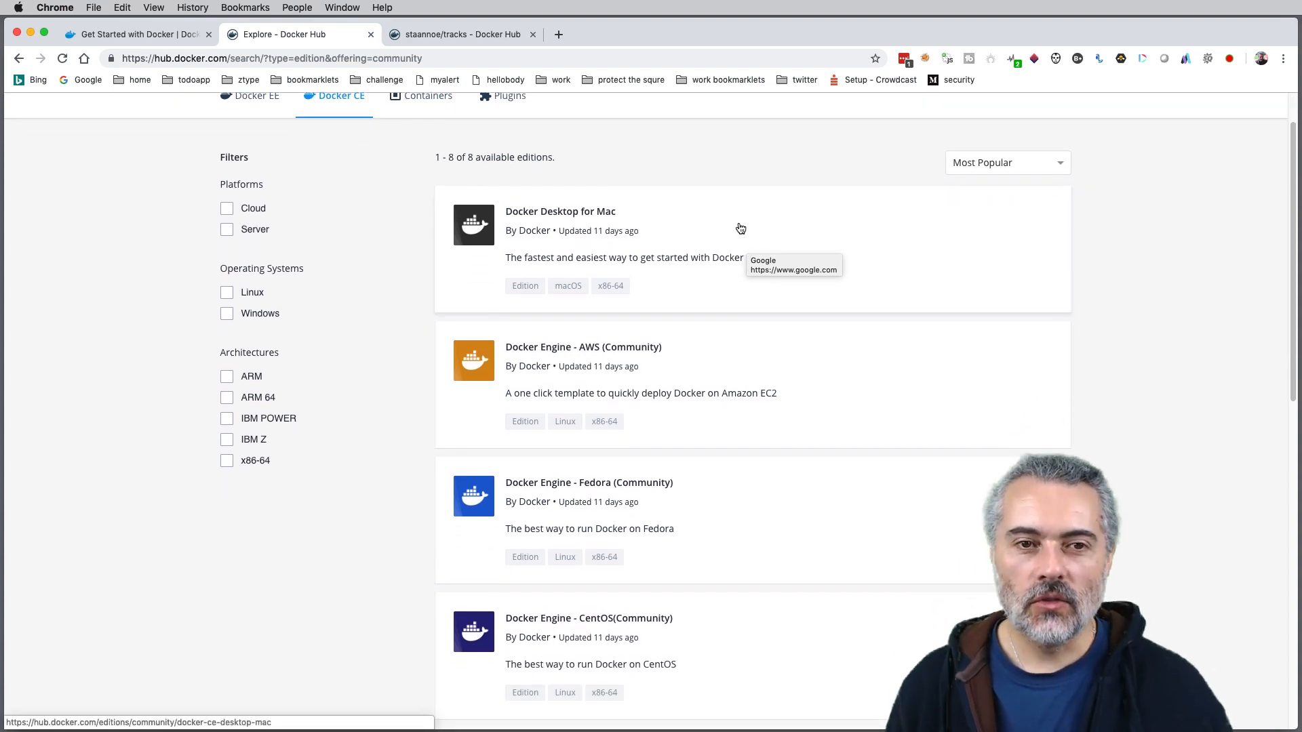
scroll(down, 3)
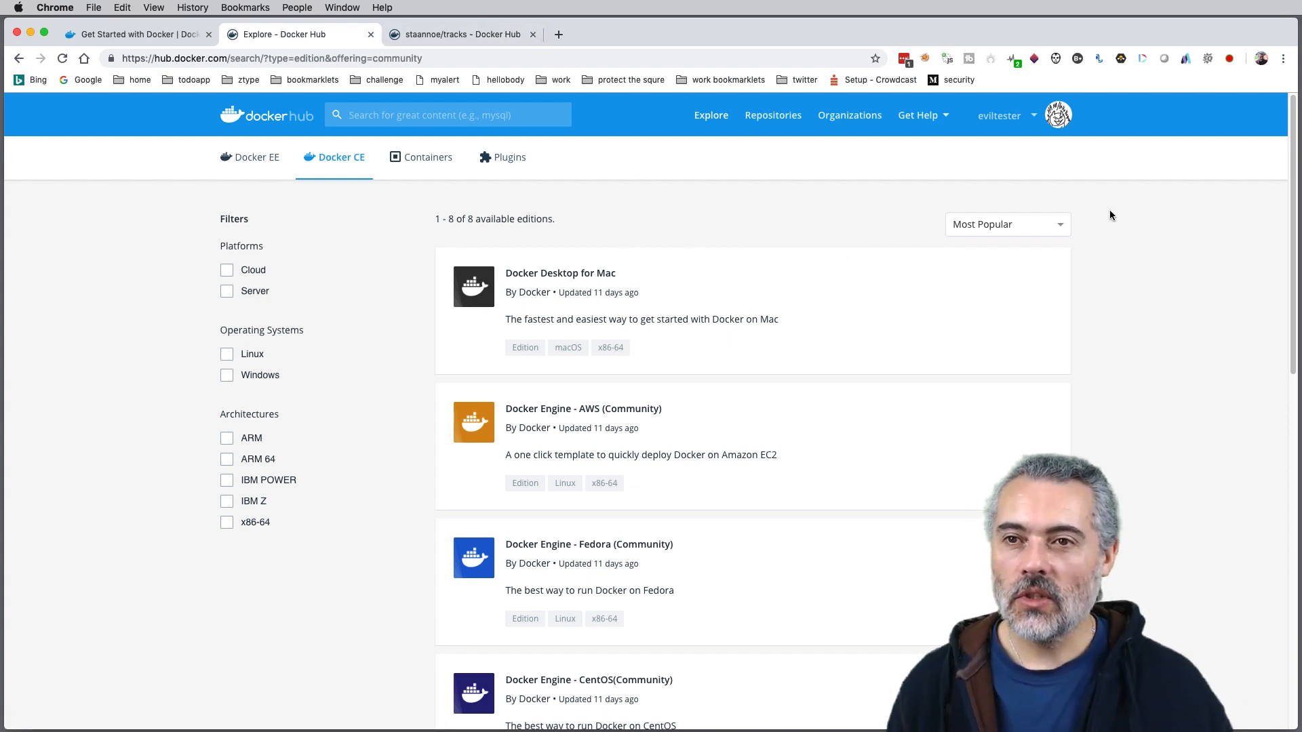
mouse_move(693, 128)
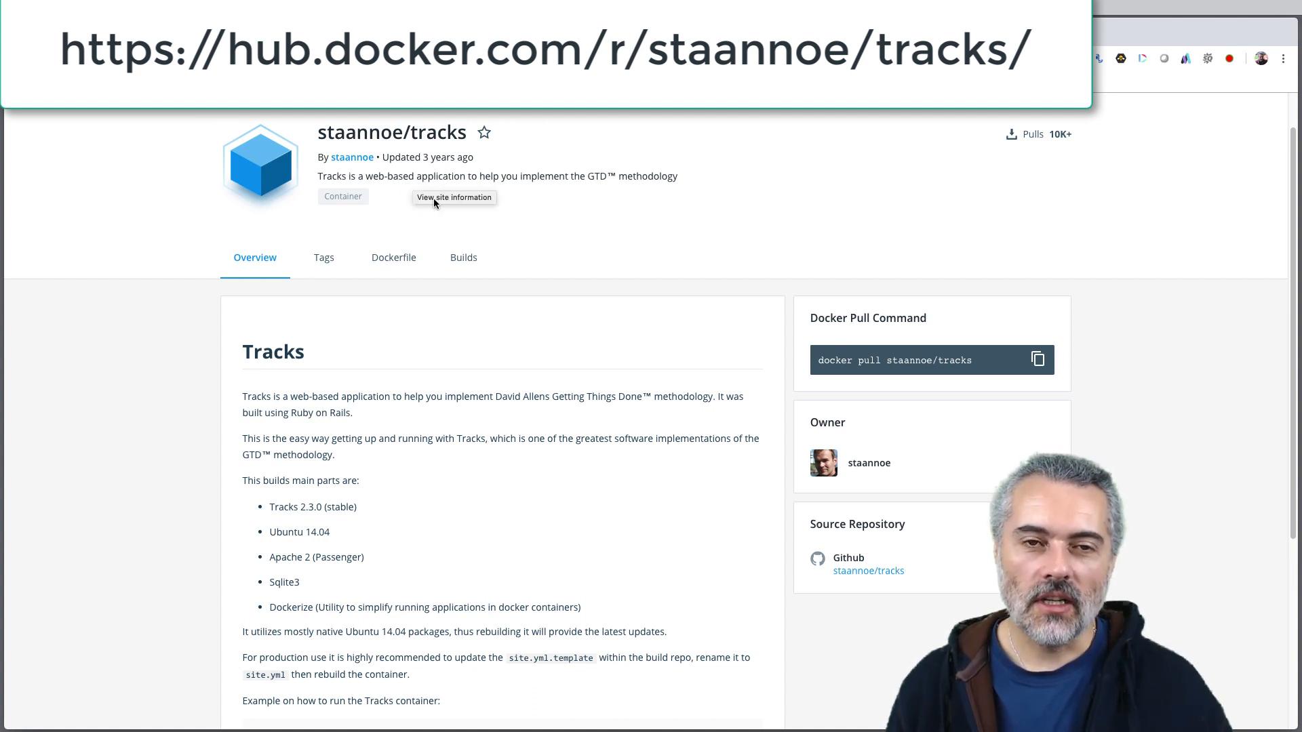
Step: Read the staannoe/tracks overview and run example, then begin the docker pull command in Terminal
scroll(down, 3)
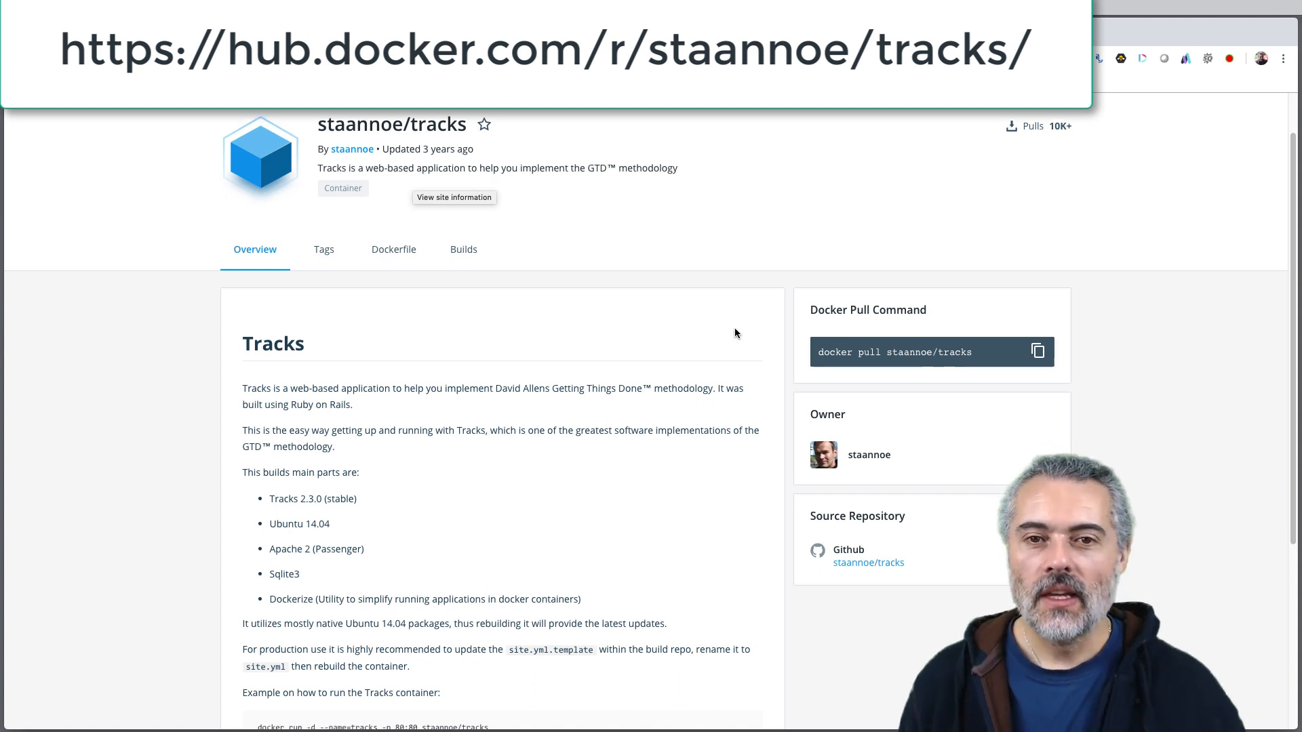
scroll(down, 3)
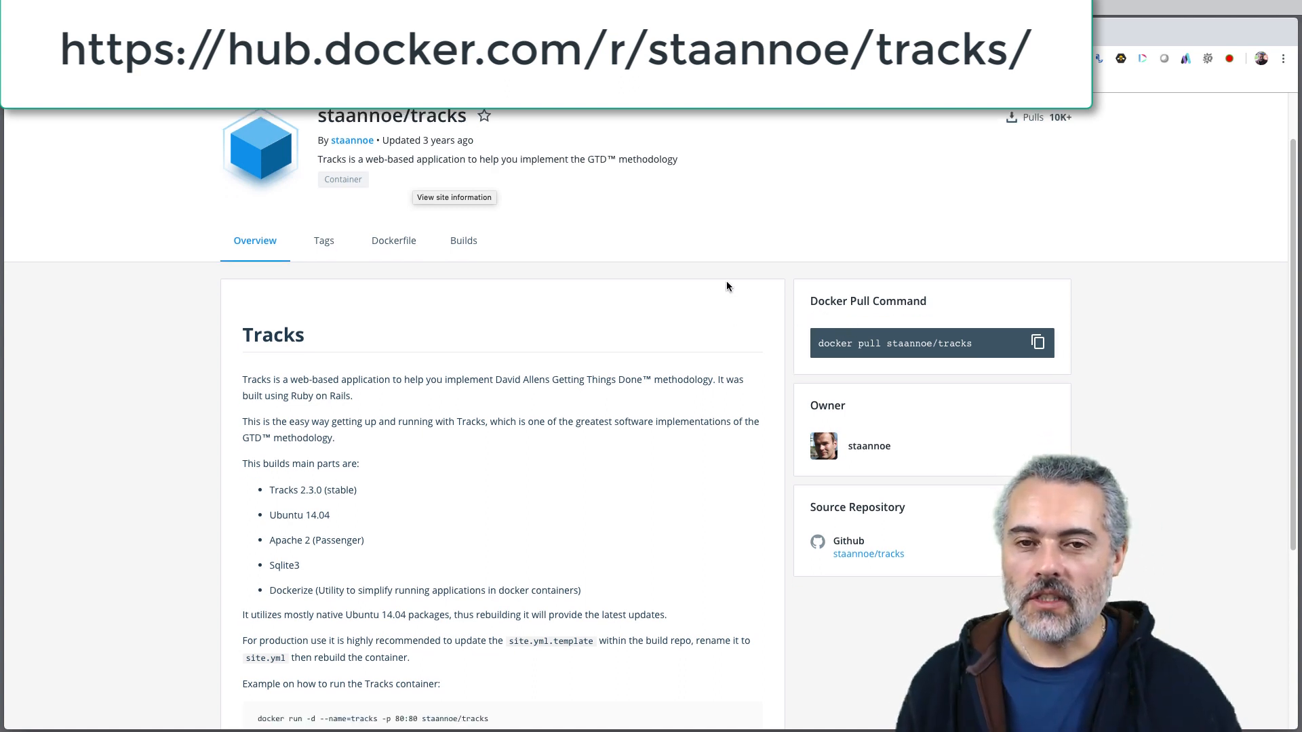
text(t)
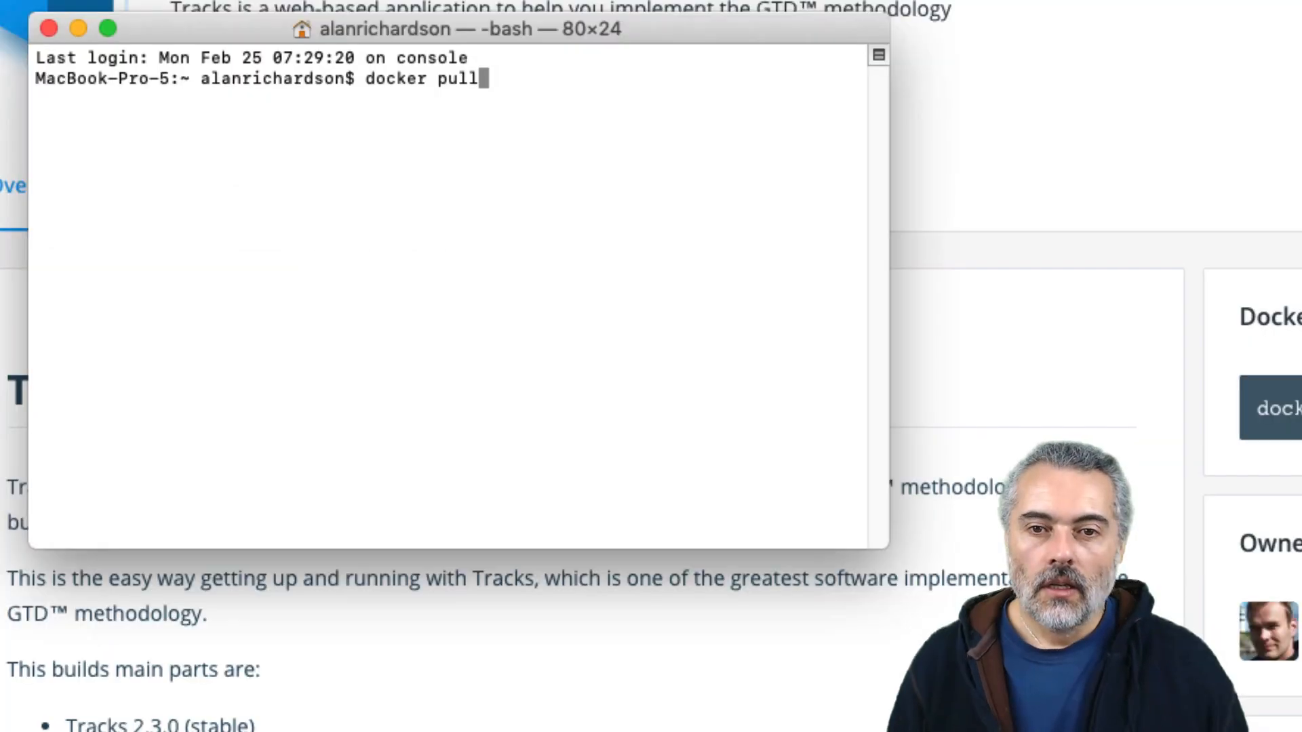
Step: Pull the staannoe/tracks image until all layers complete, then move the terminal aside
text(staann)
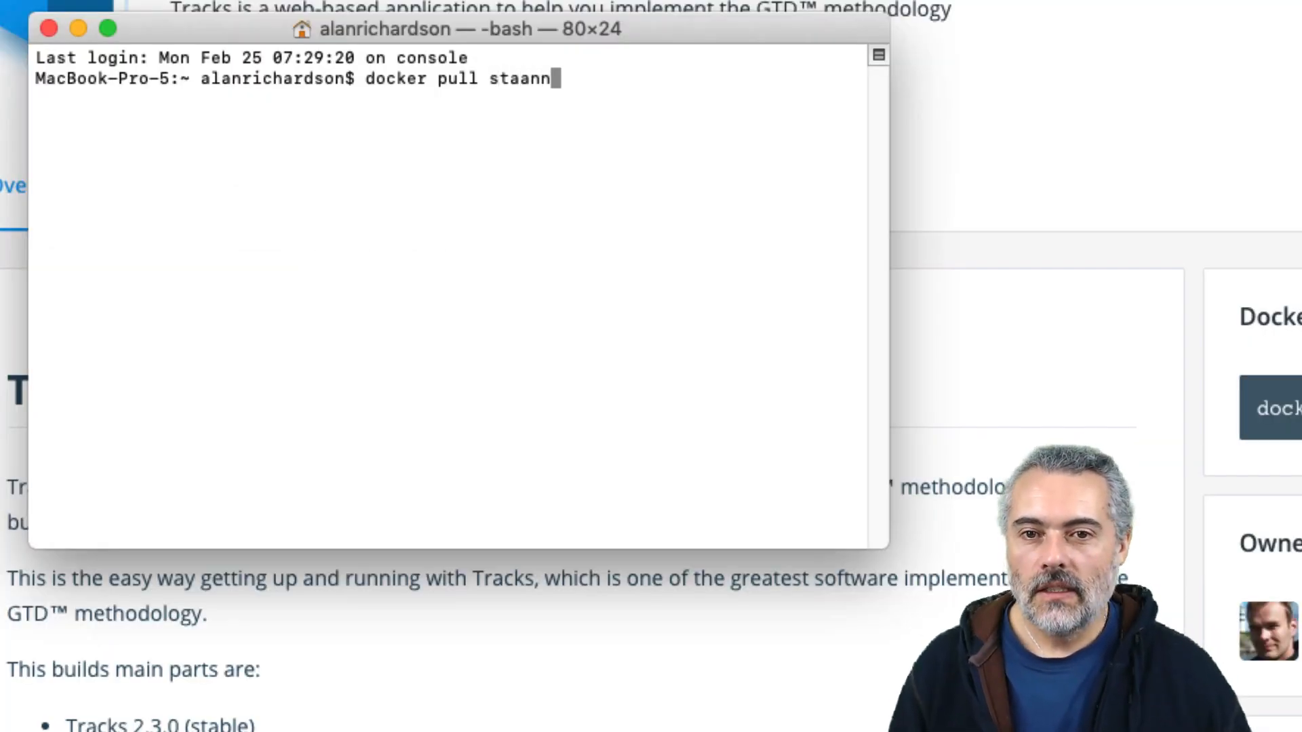
text(oe/tra)
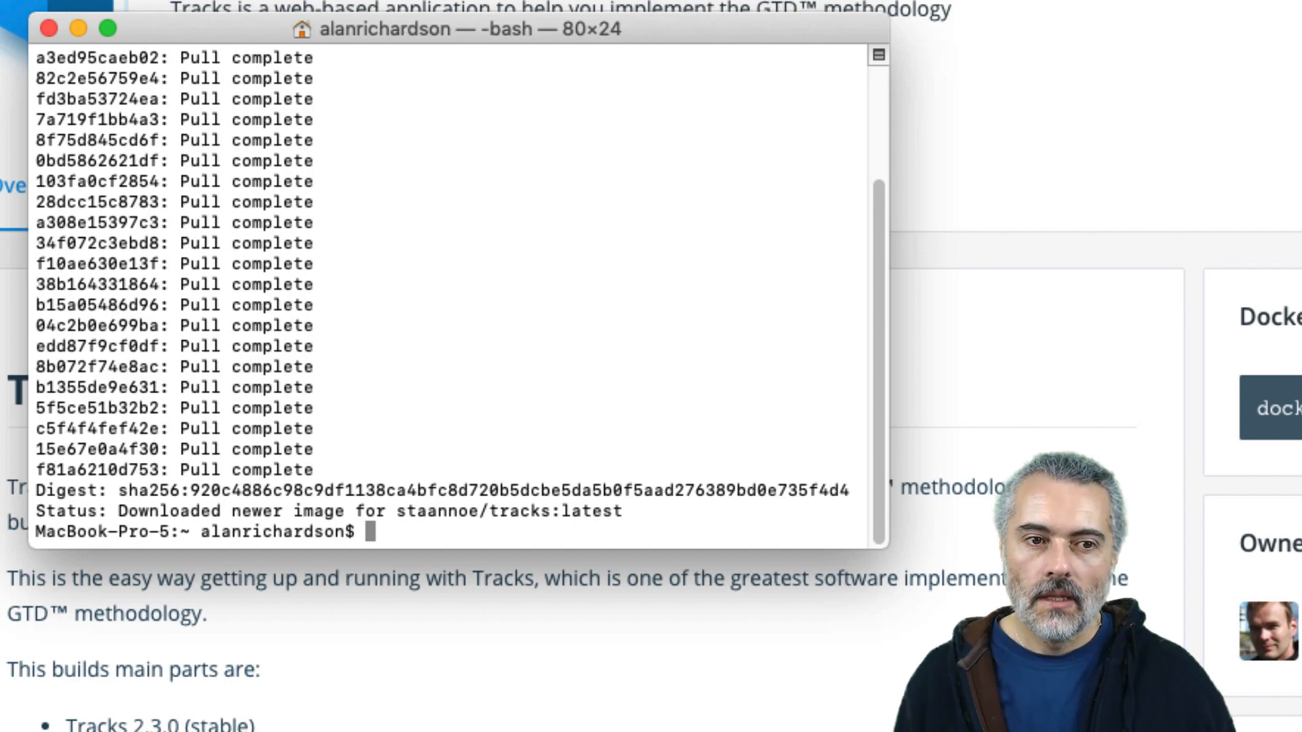
drag(457, 29, 1138, 93)
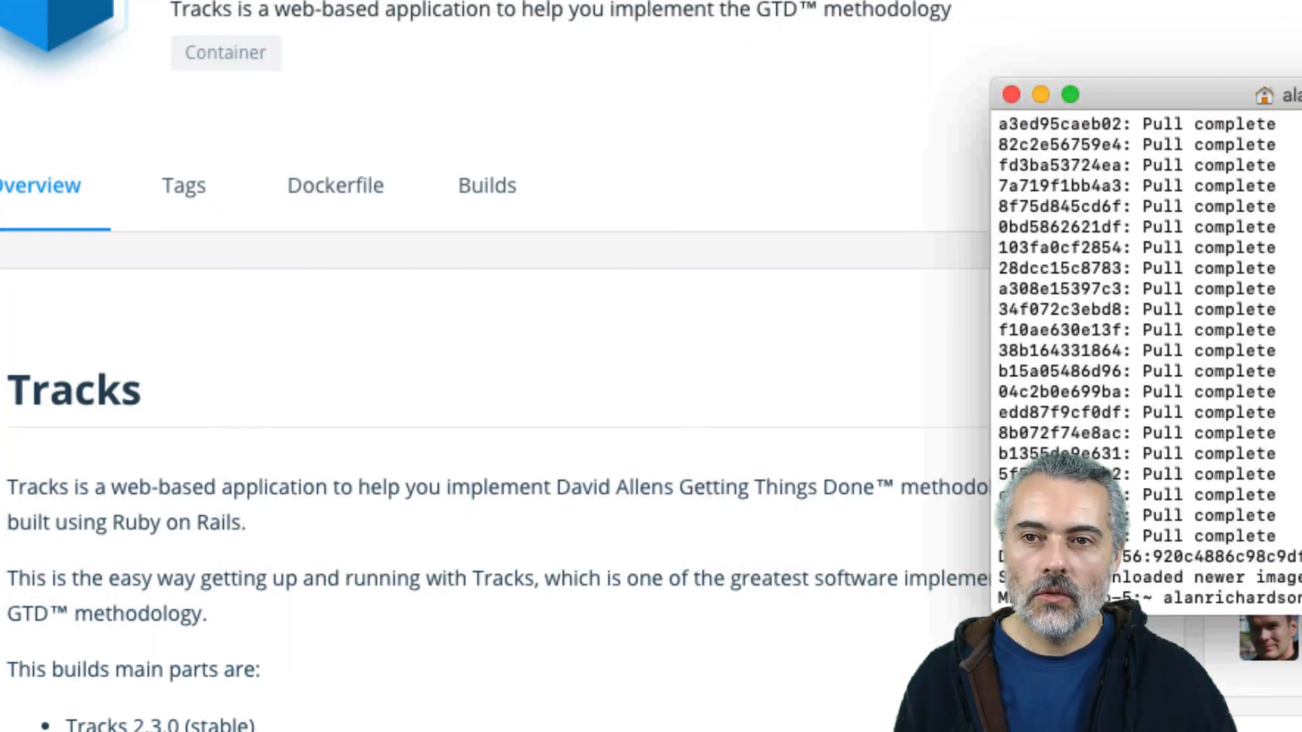
Step: Review the docker run -d --name=tracks -p 80:80 staannoe/tracks example for starting Tracks locally
scroll(down, 3)
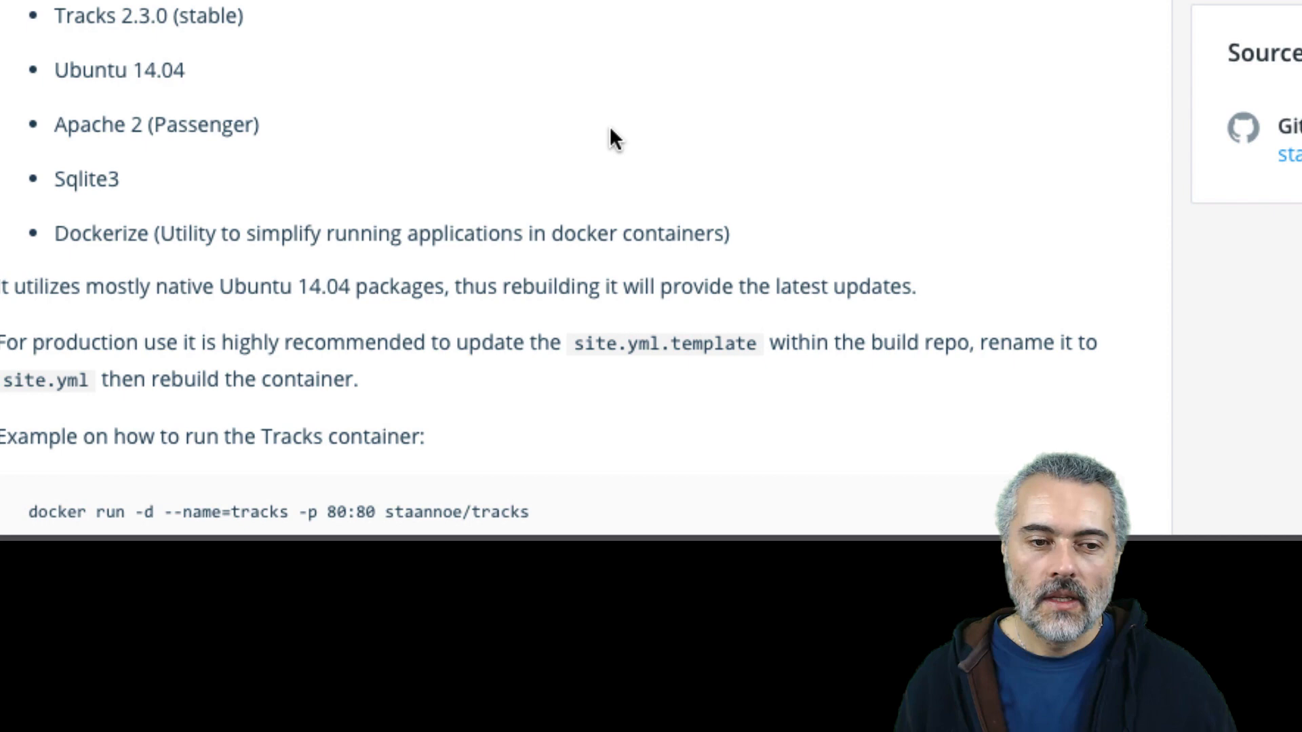
scroll(down, 3)
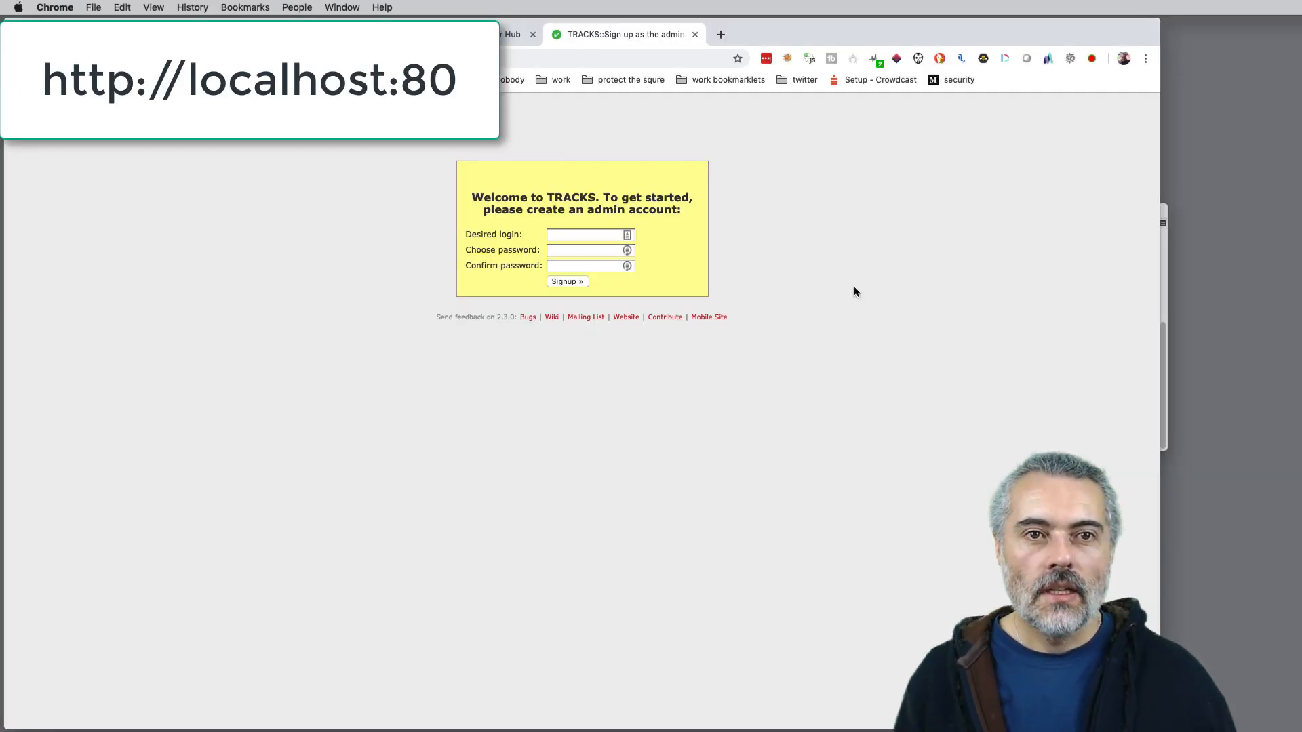
mouse_move(543, 224)
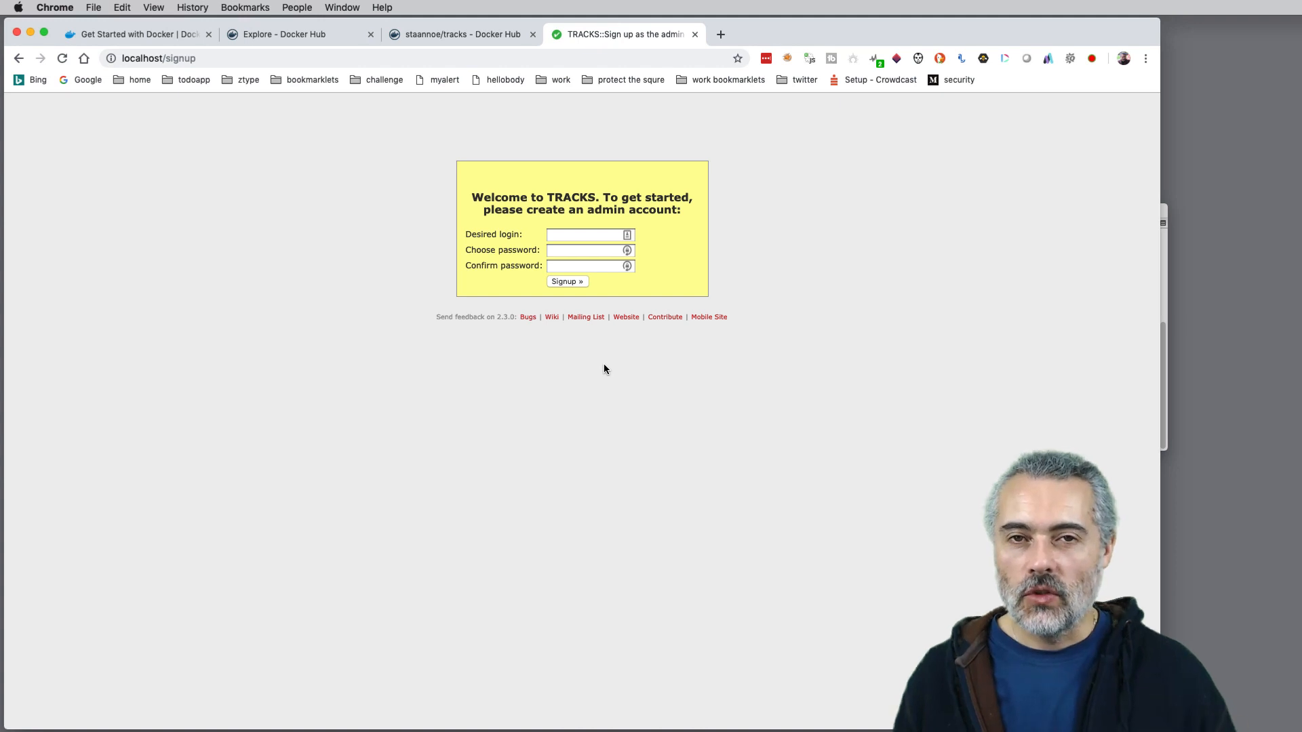
Step: Create the Tracks admin account with login admin and its password via Signup
click(586, 235)
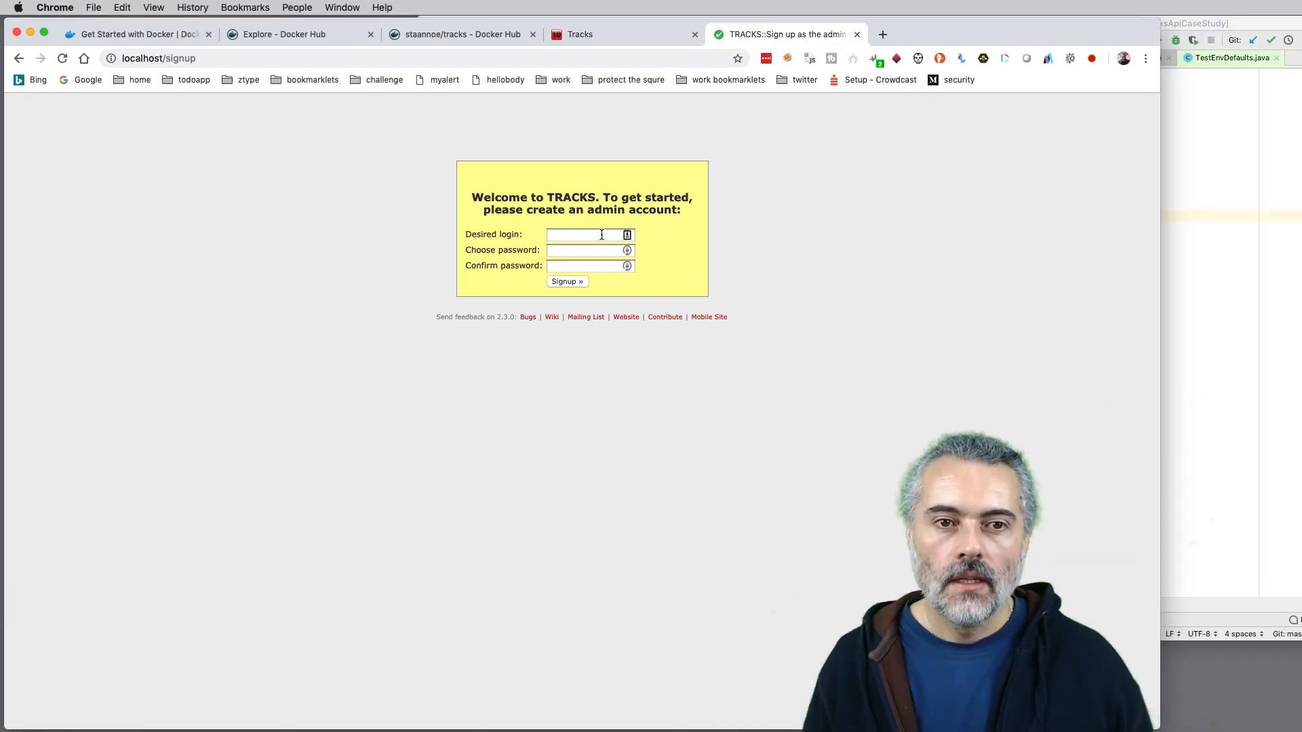
click(590, 235)
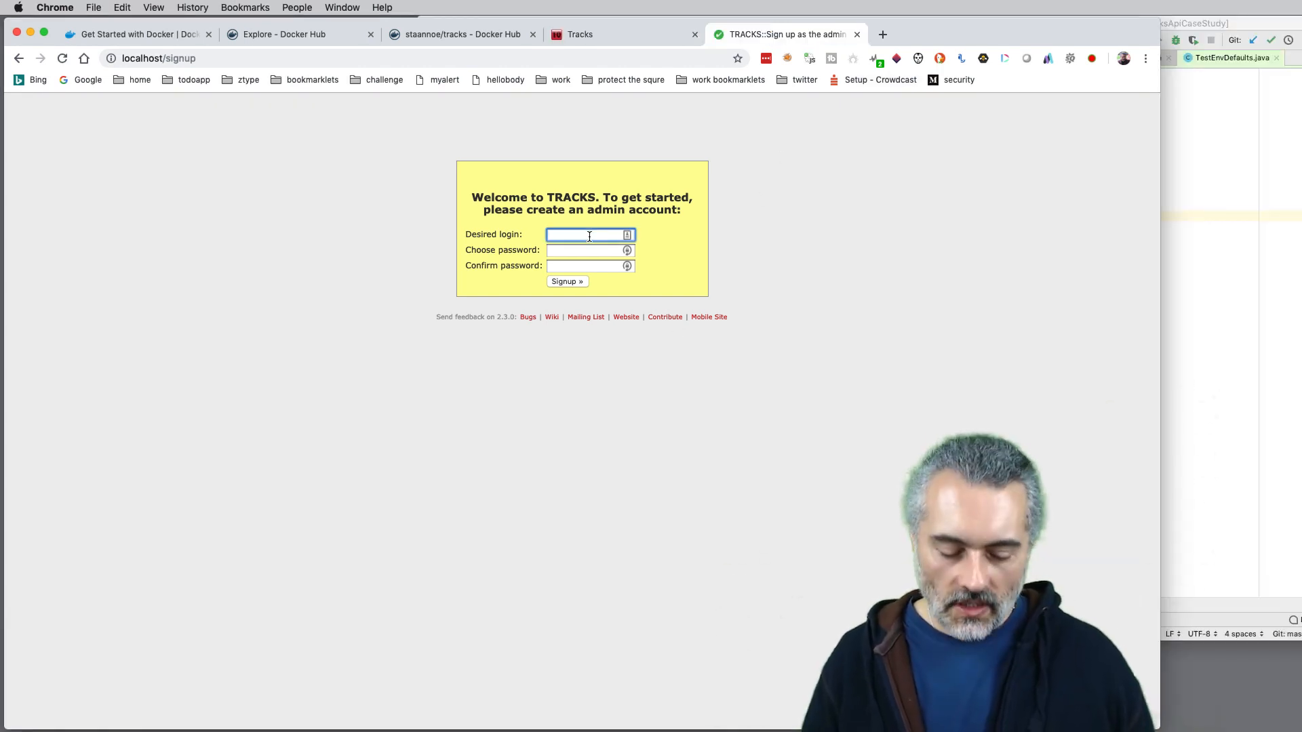
text(admin)
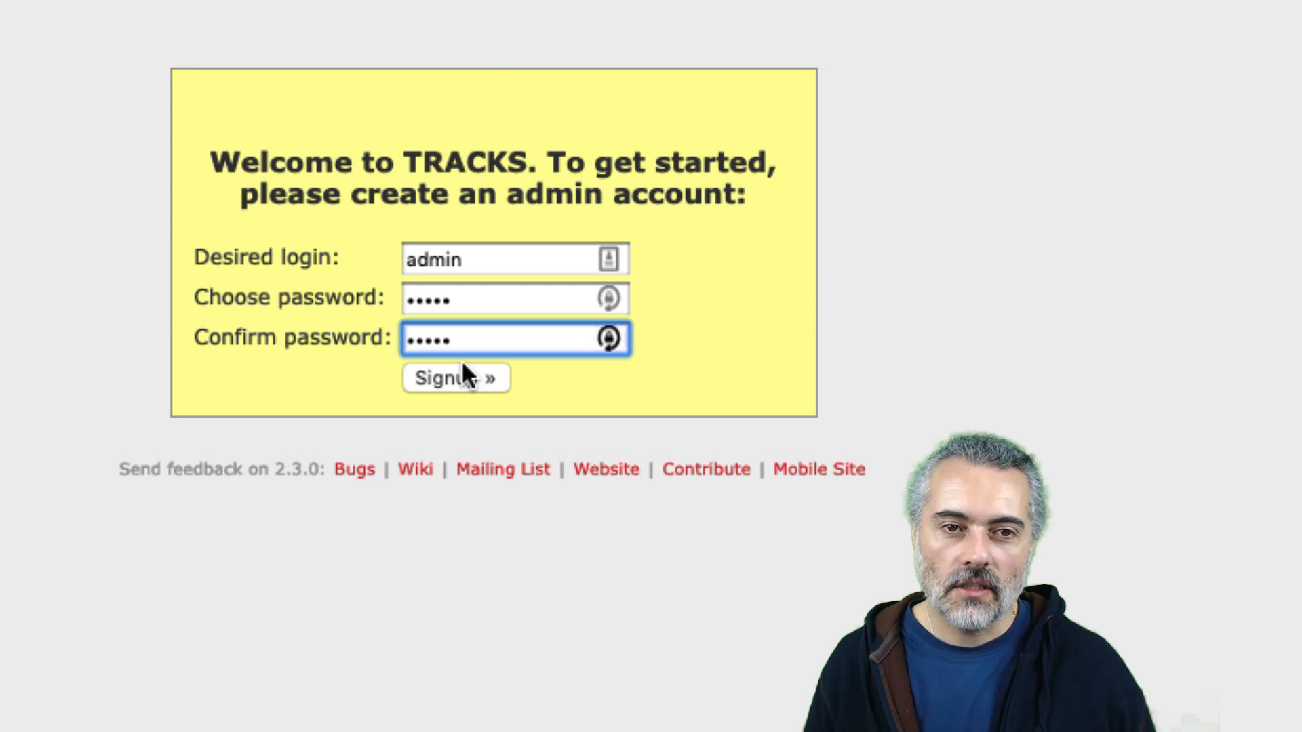
click(456, 378)
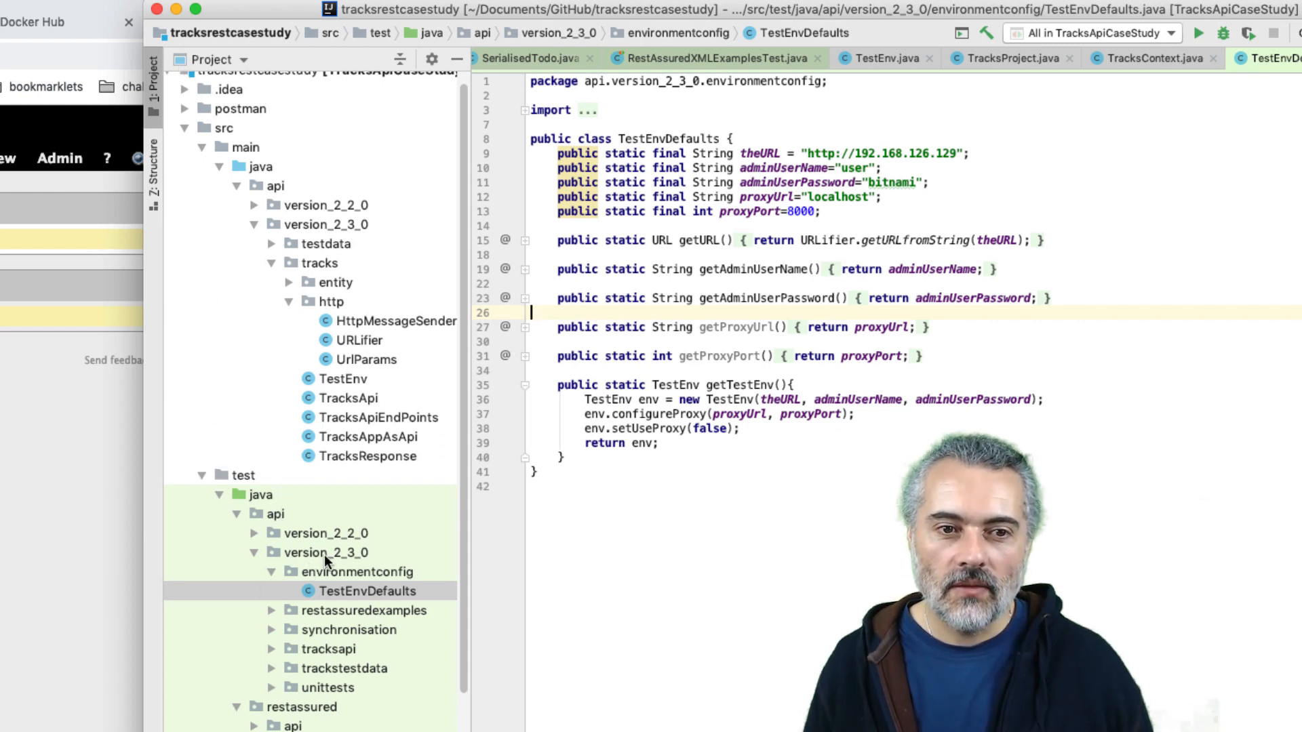
mouse_move(727, 430)
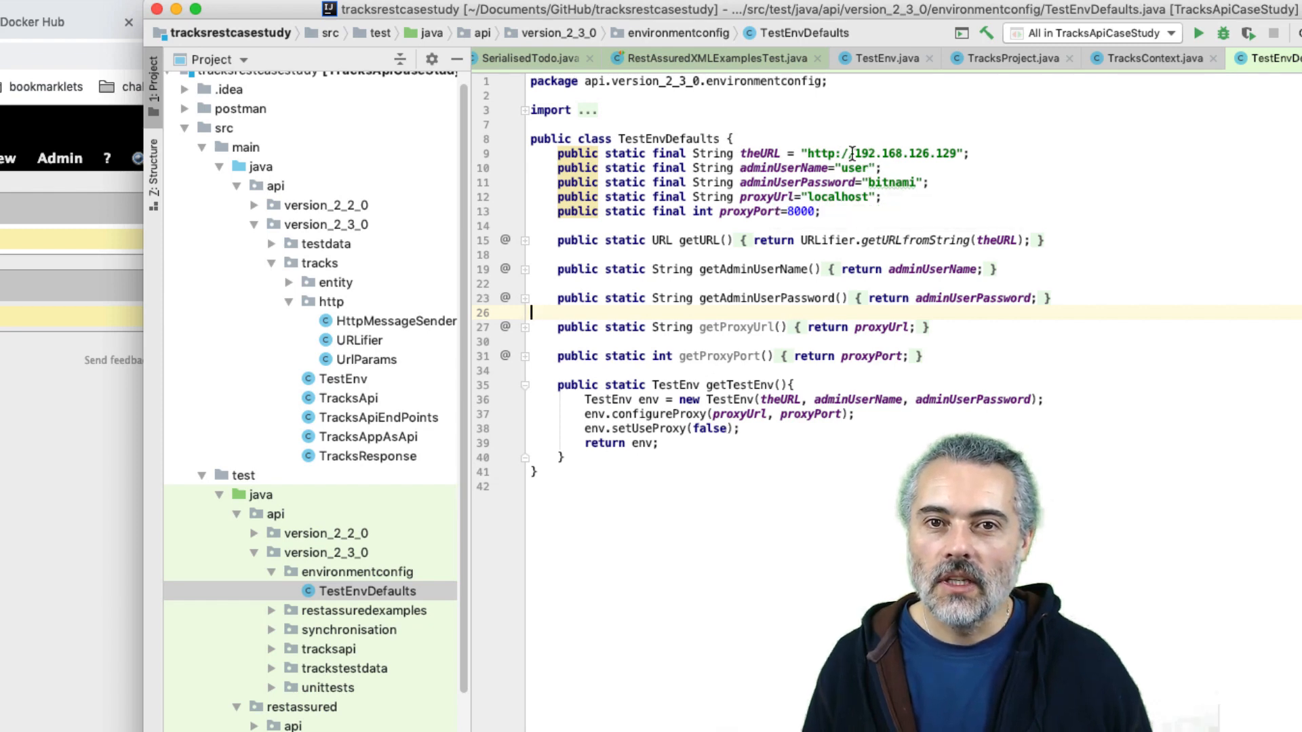
double_click(897, 154)
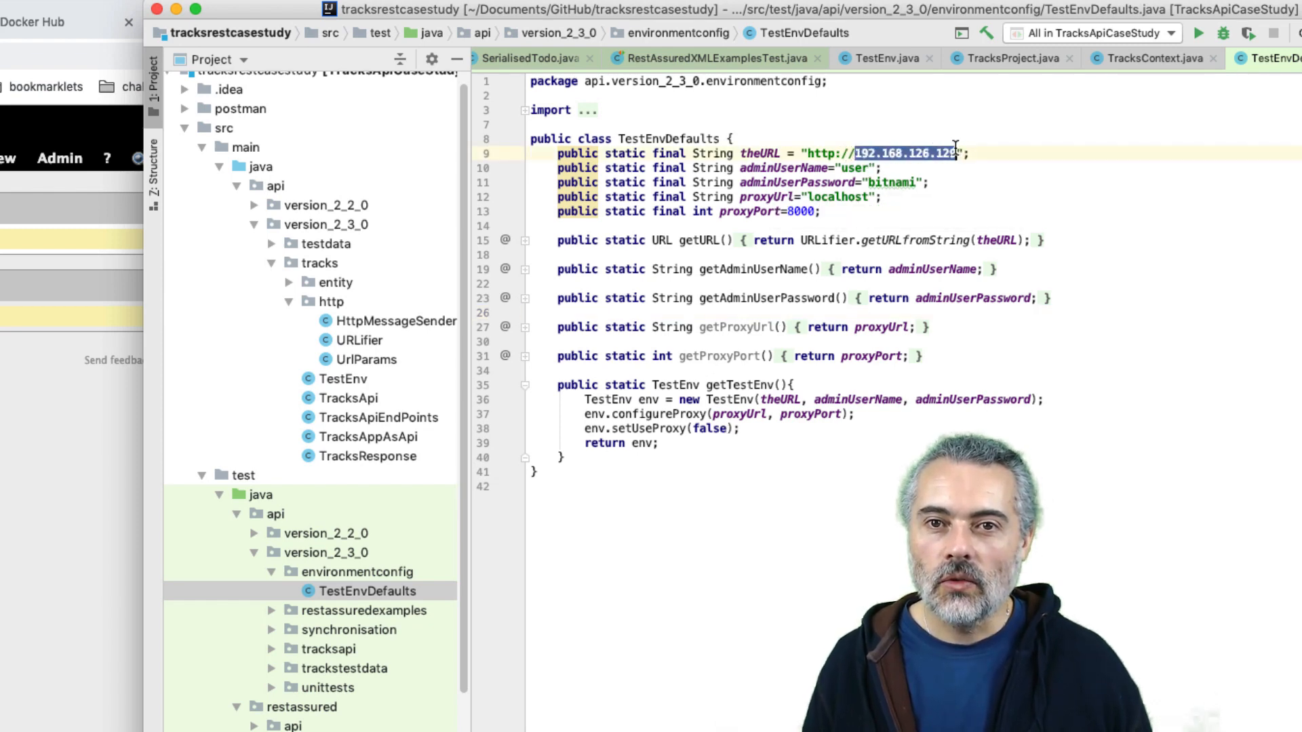
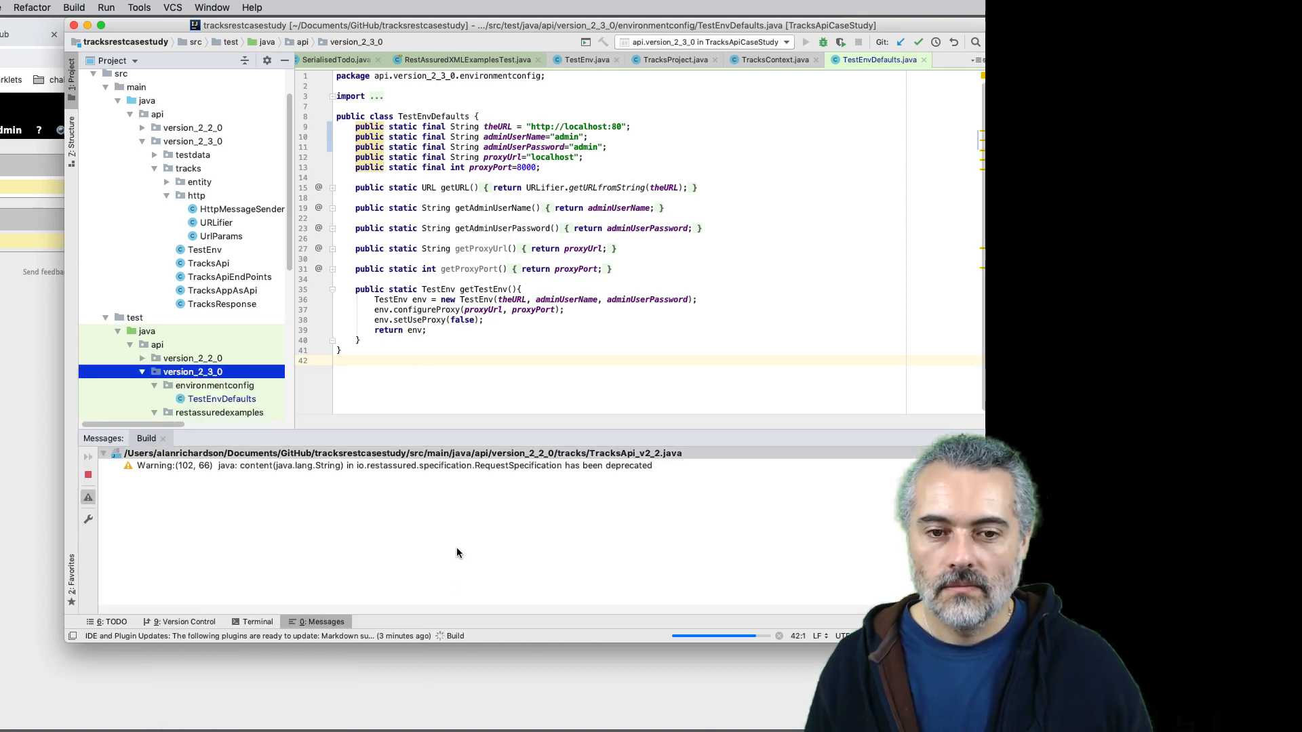
Step: Run the version_2_3_0 tests and build the project, leaving only a deprecation warning
click(804, 42)
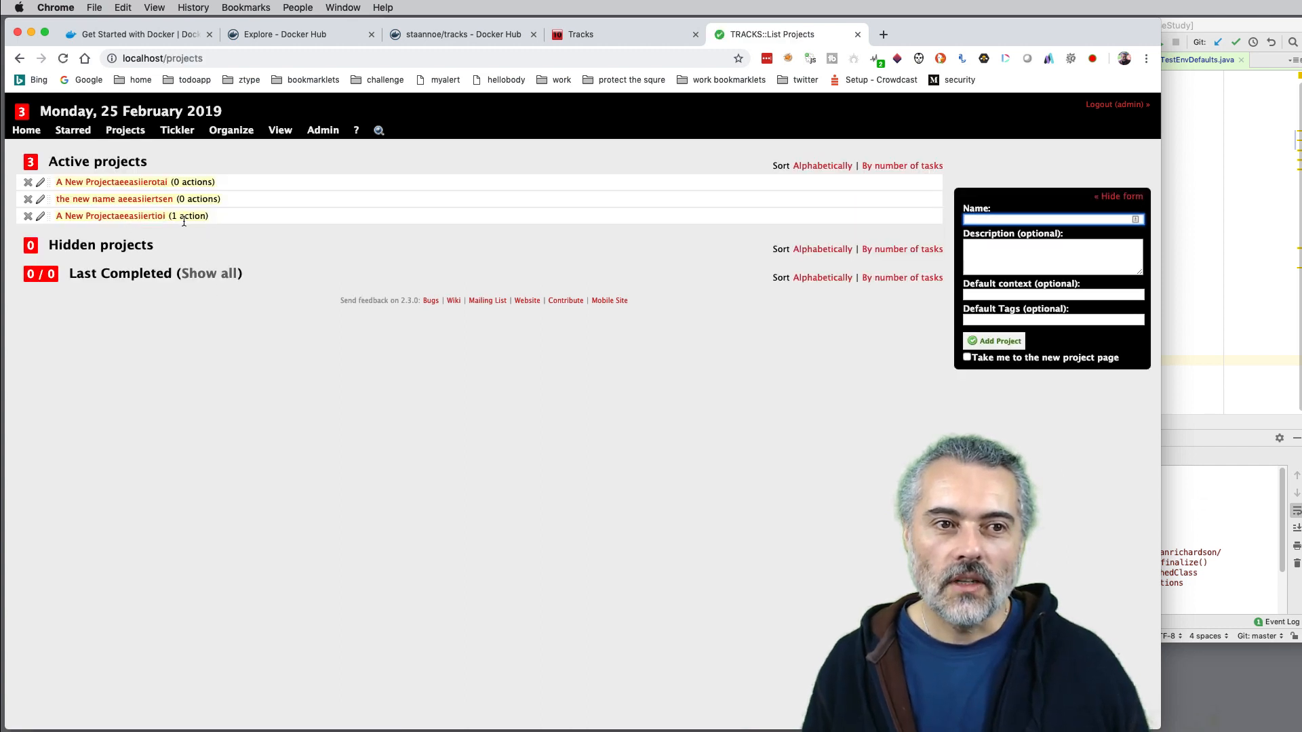
Step: Open the test-created project A New Projectaeeasiierotai from the active projects list
click(110, 181)
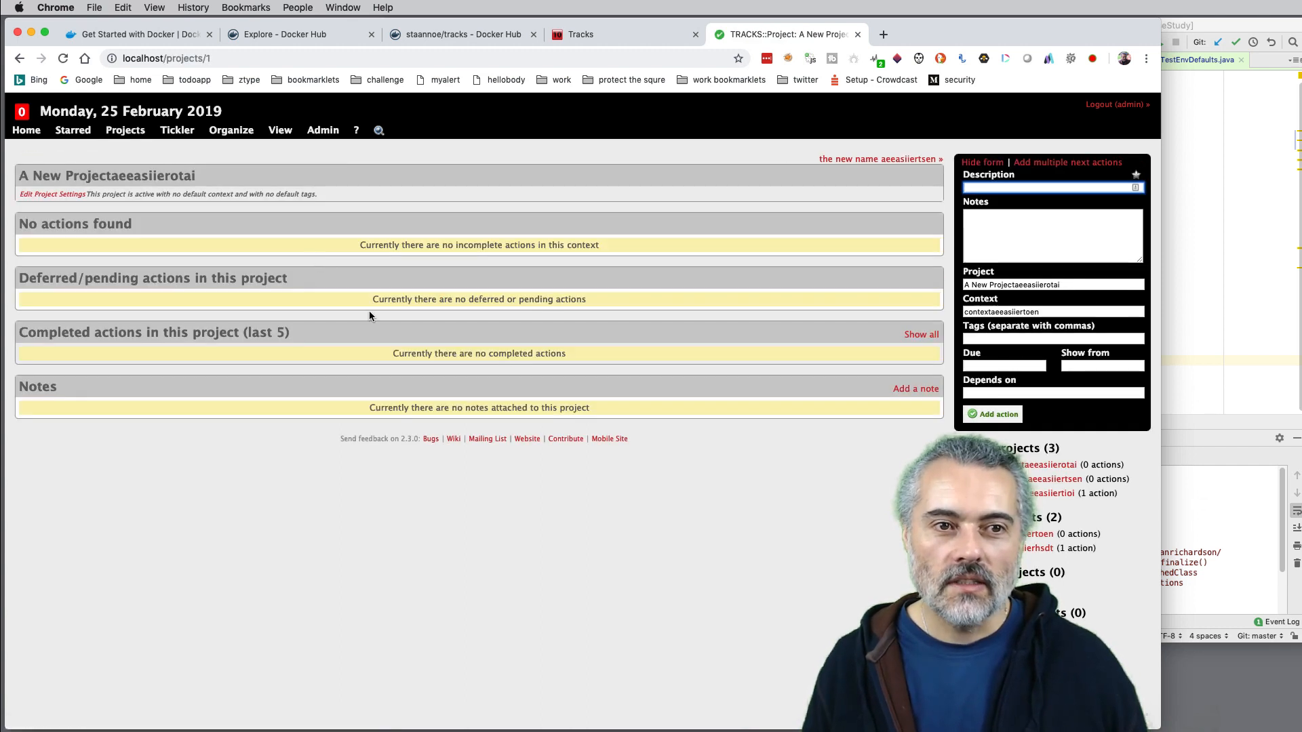